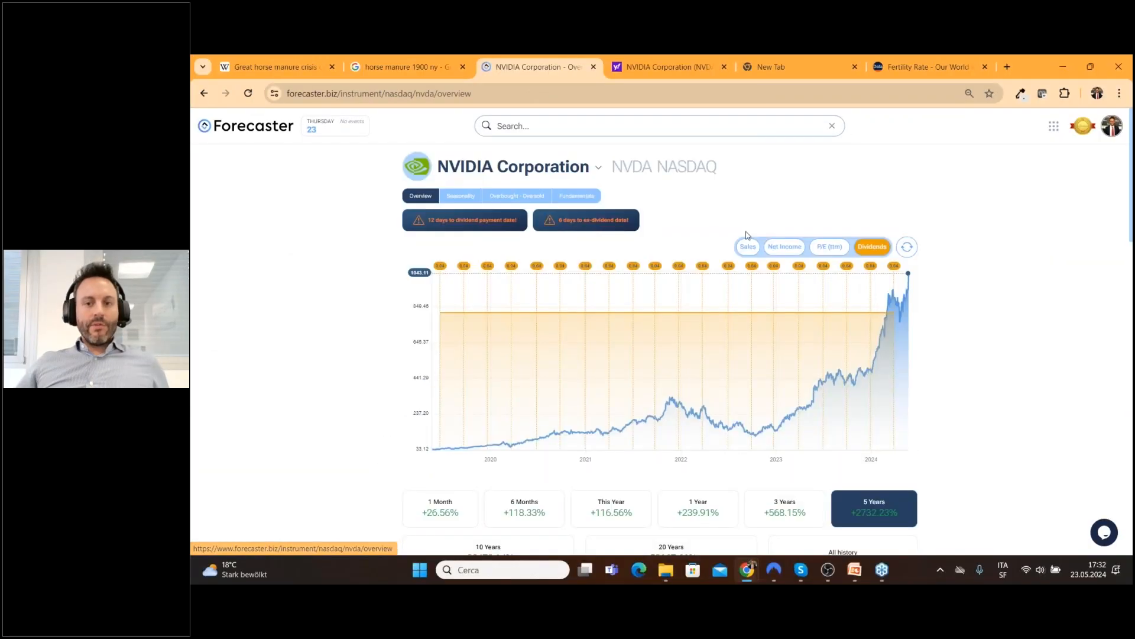
Step: Show ten years of NVIDIA price history and try the P/E (ttm) then Net Income overlays
click(487, 547)
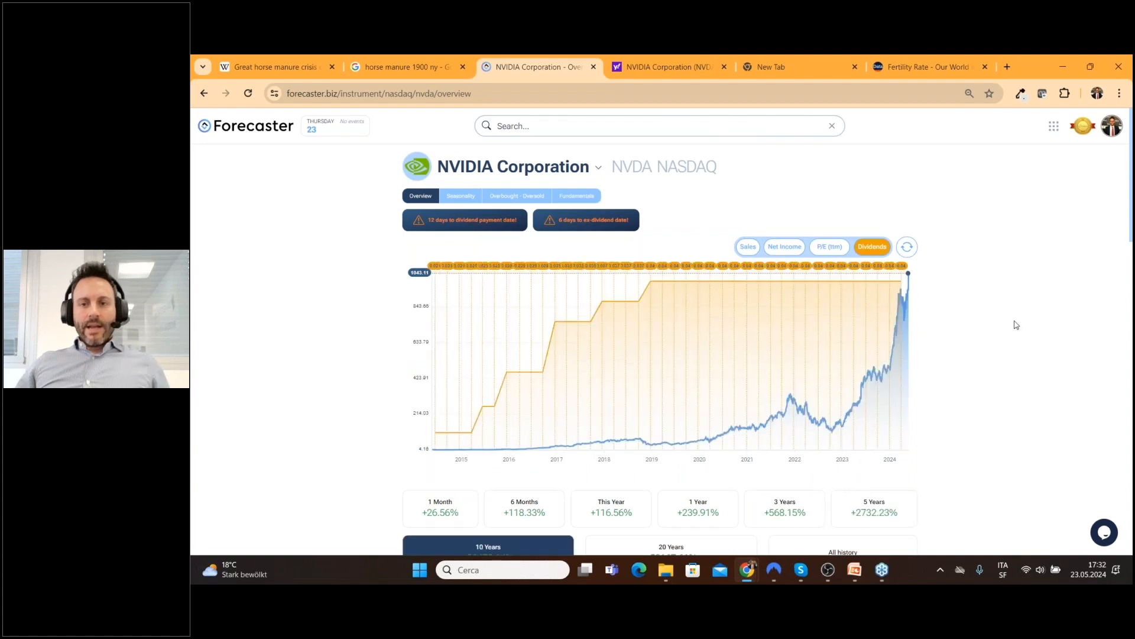
scroll(down, 3)
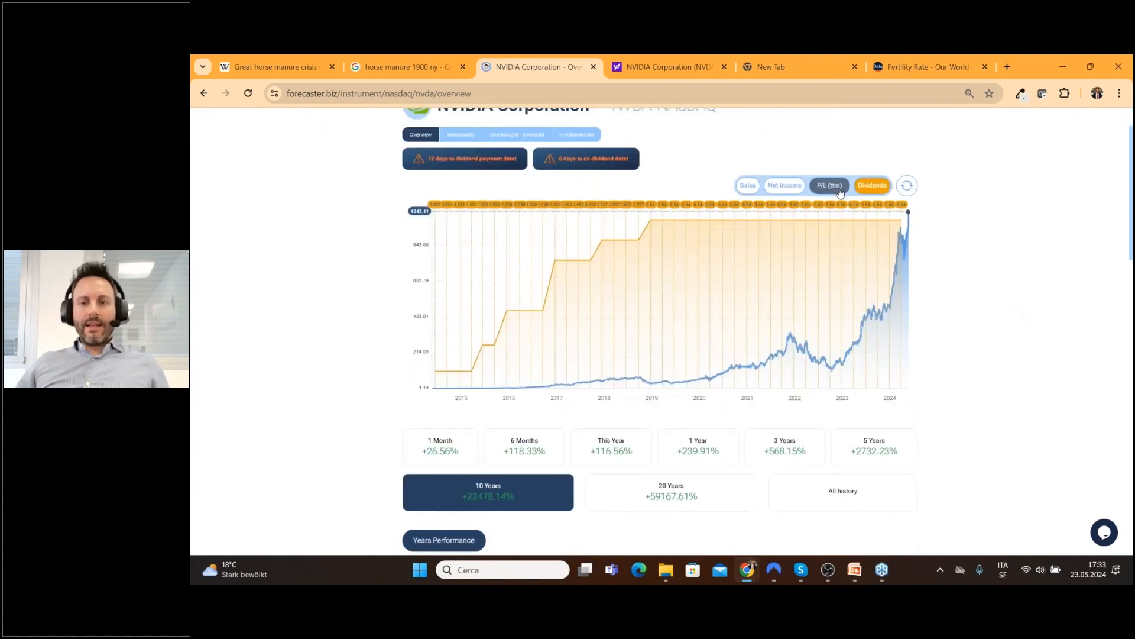
click(784, 185)
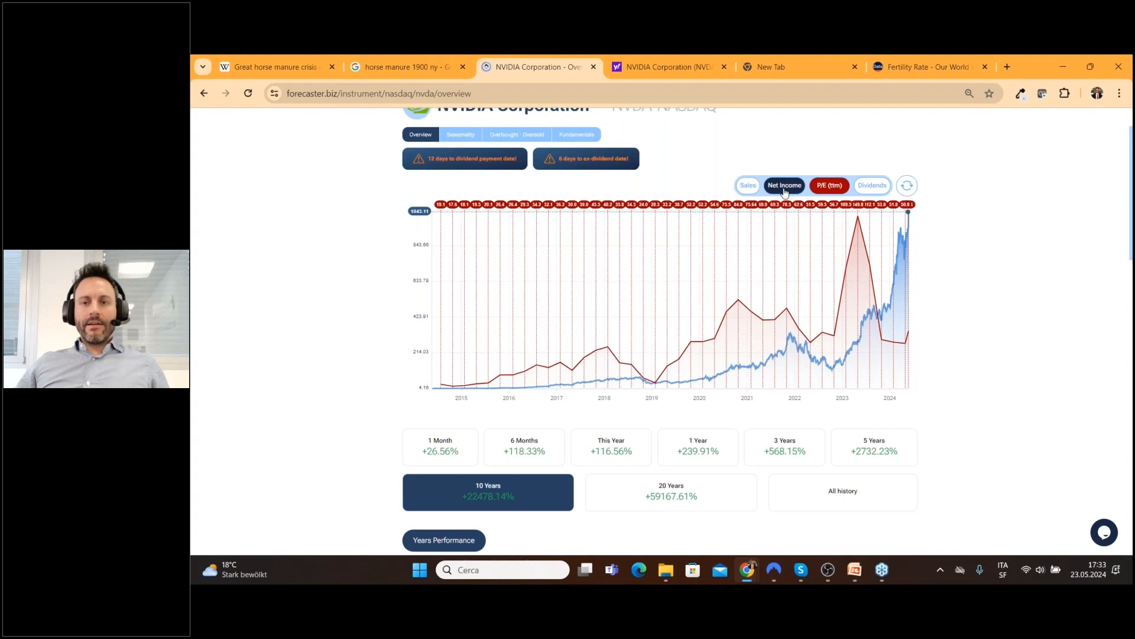
click(747, 185)
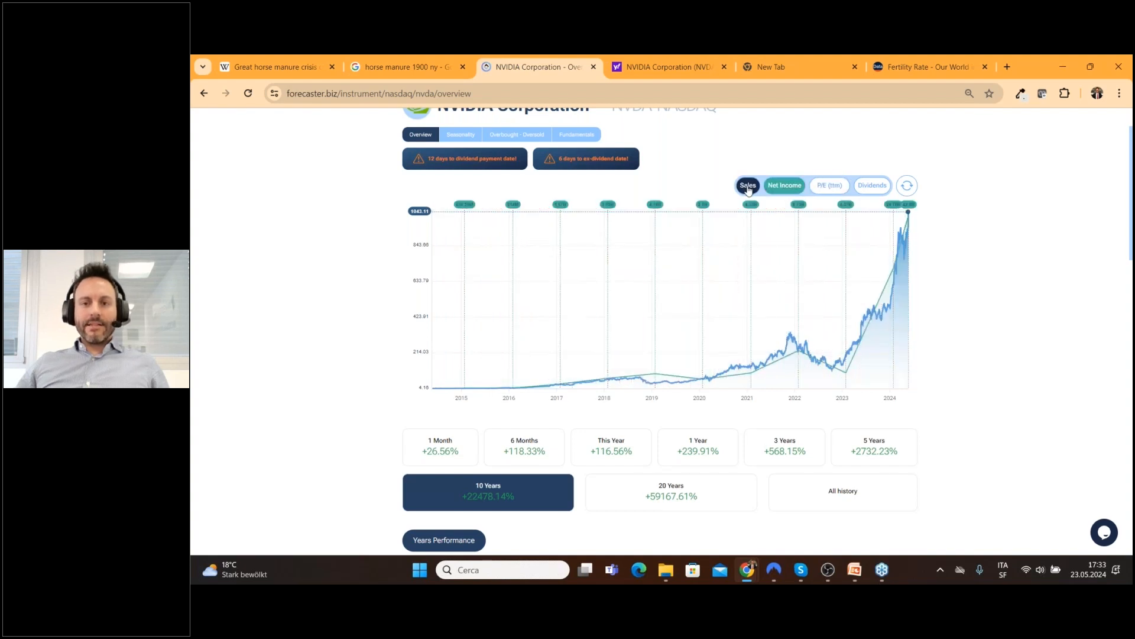
Step: Try the Sales overlay, settle on Net Income, and view this year's performance
click(786, 185)
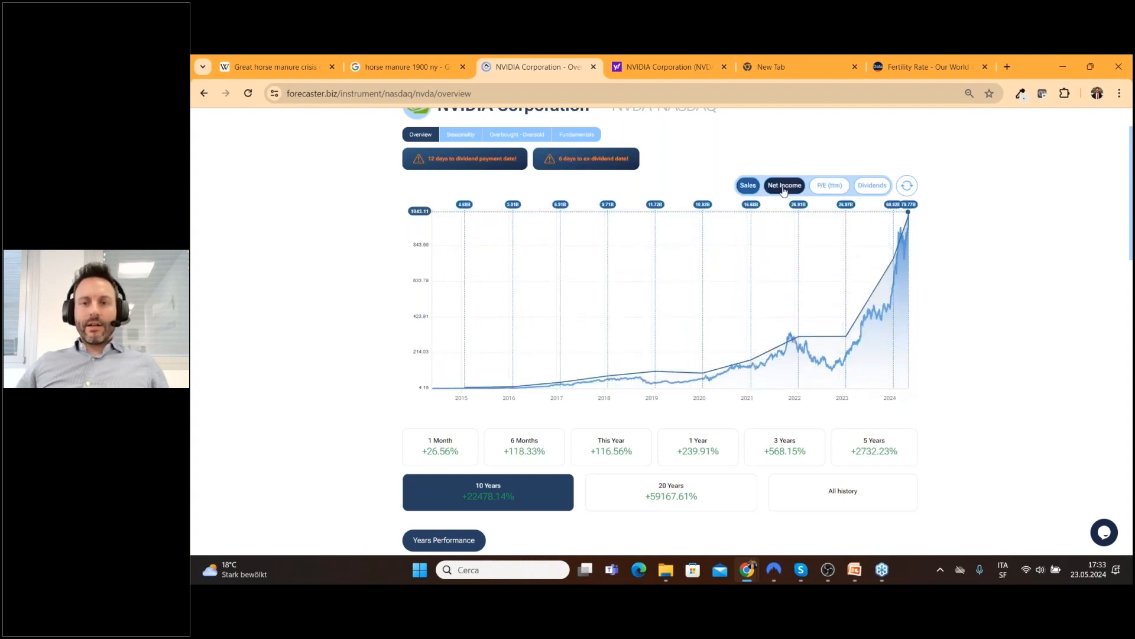
click(785, 185)
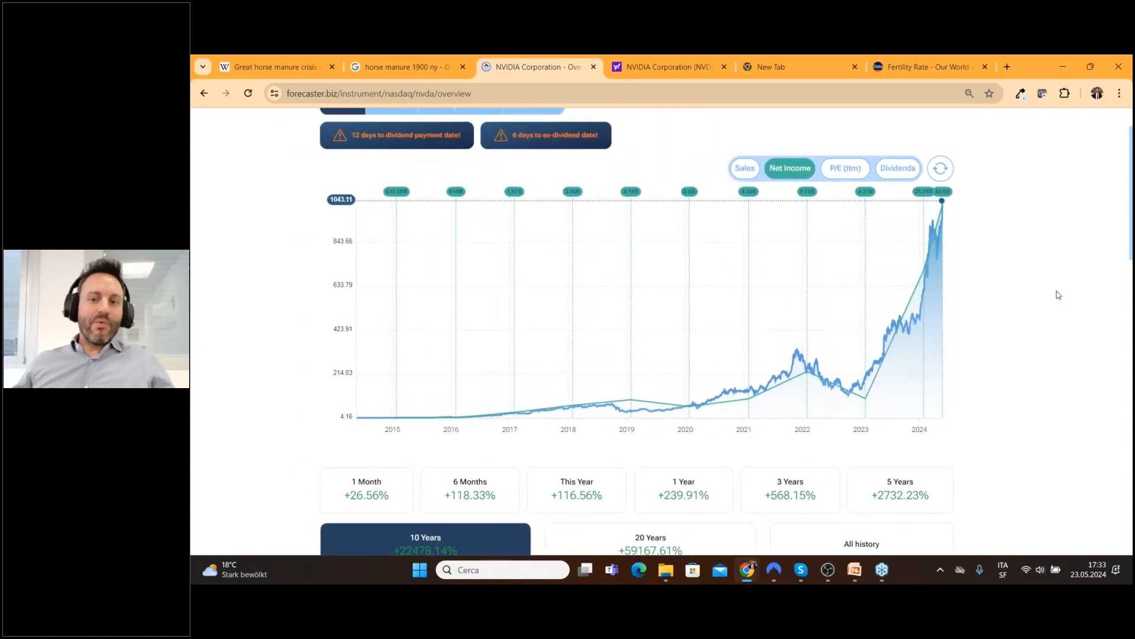
mouse_move(798, 362)
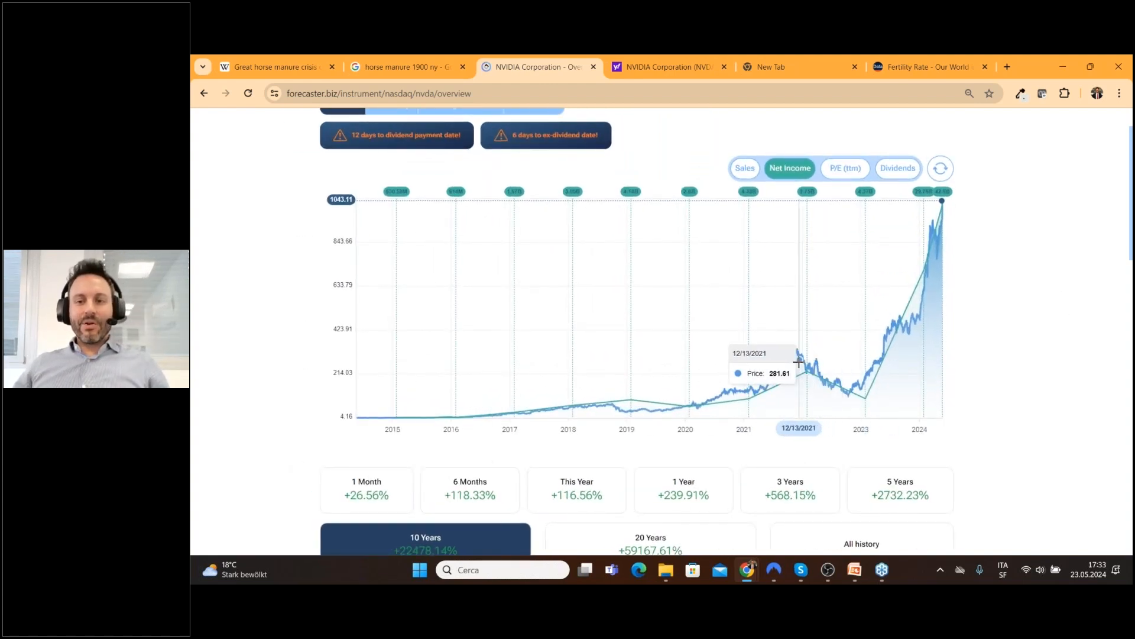
mouse_move(899, 310)
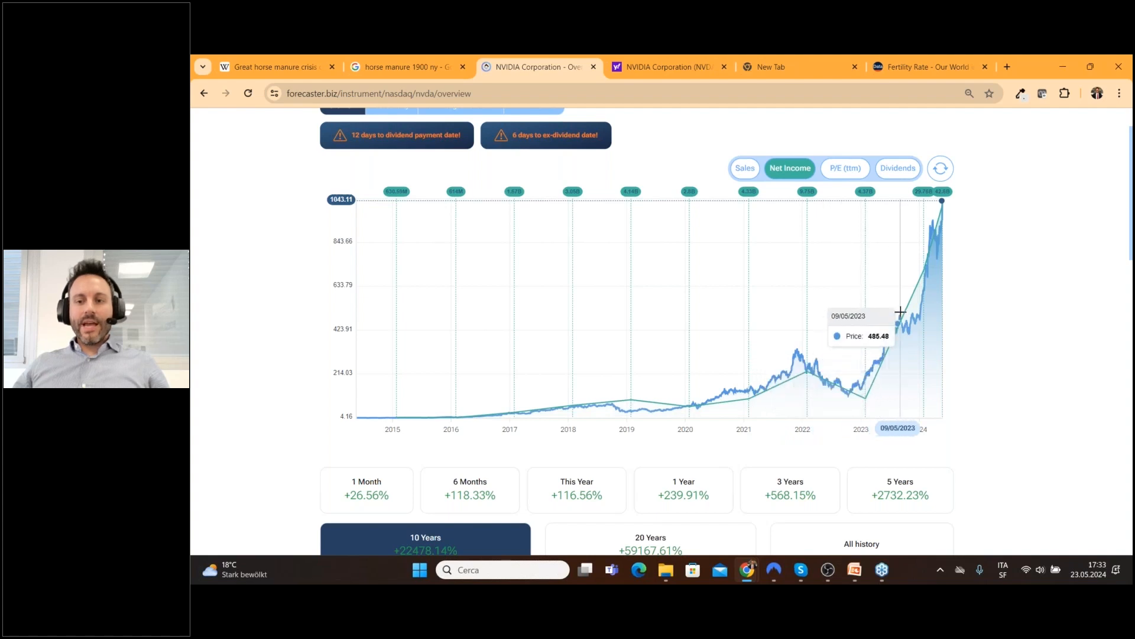
mouse_move(906, 306)
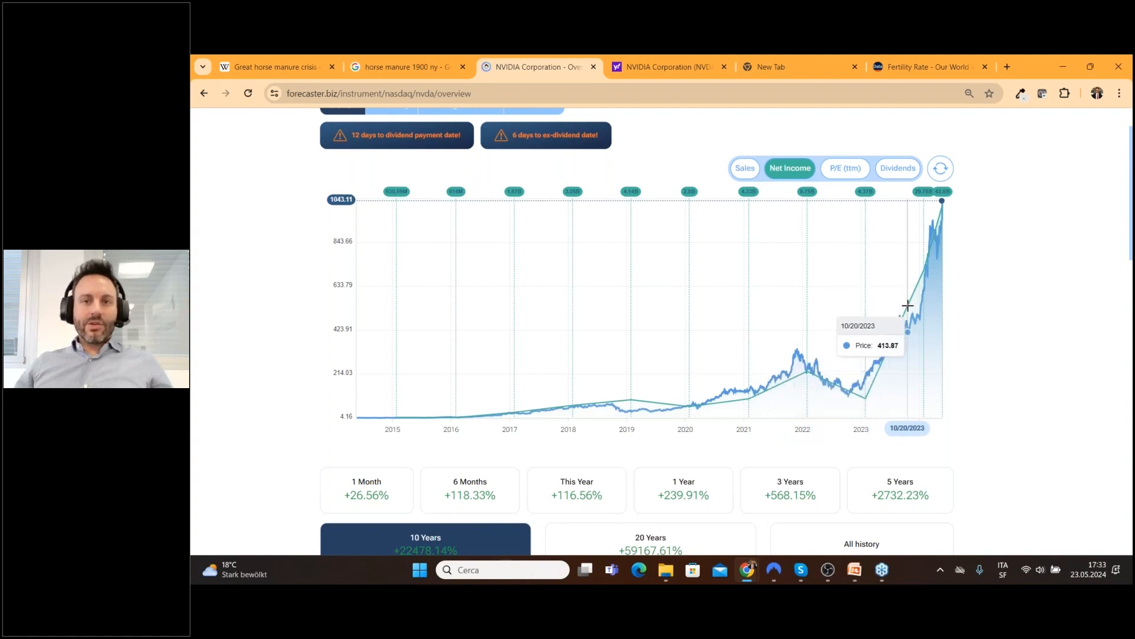
mouse_move(975, 269)
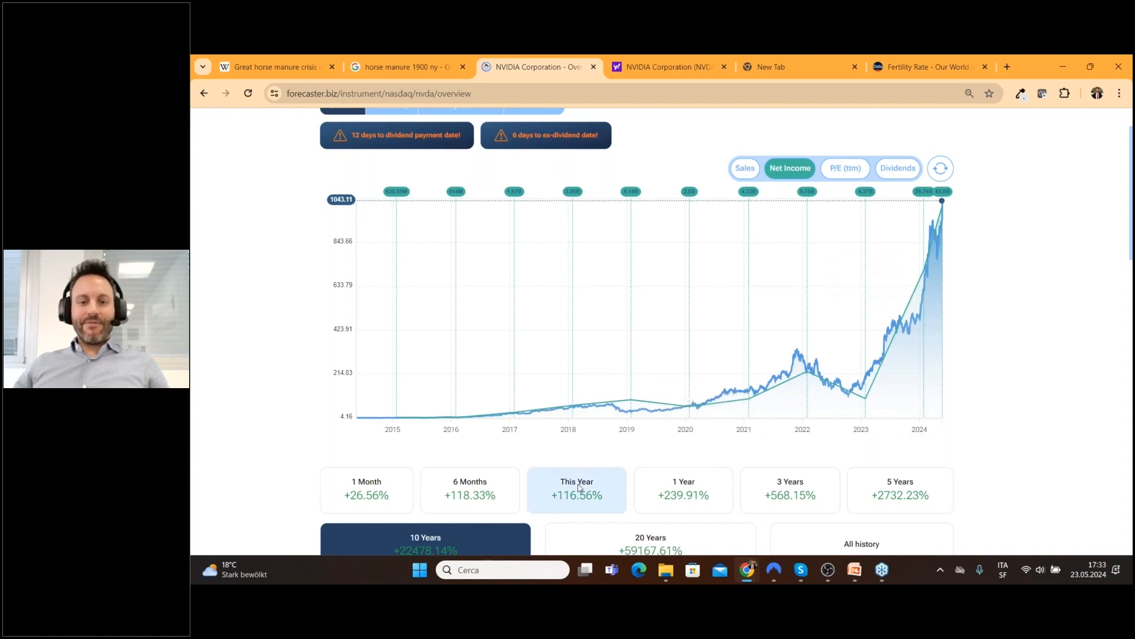
click(577, 490)
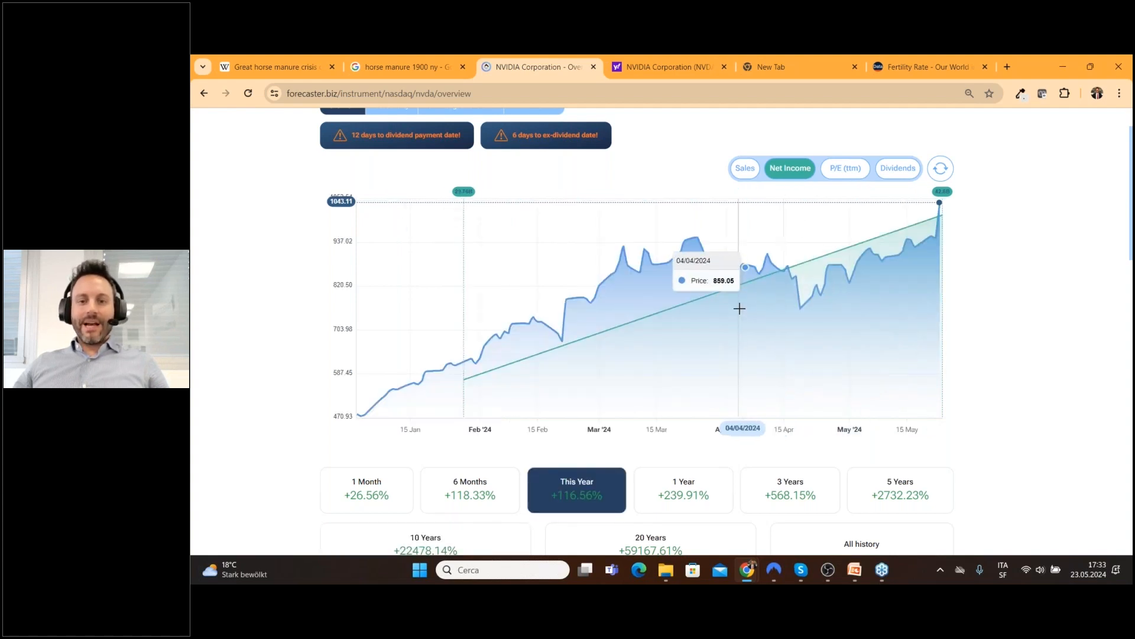
mouse_move(738, 294)
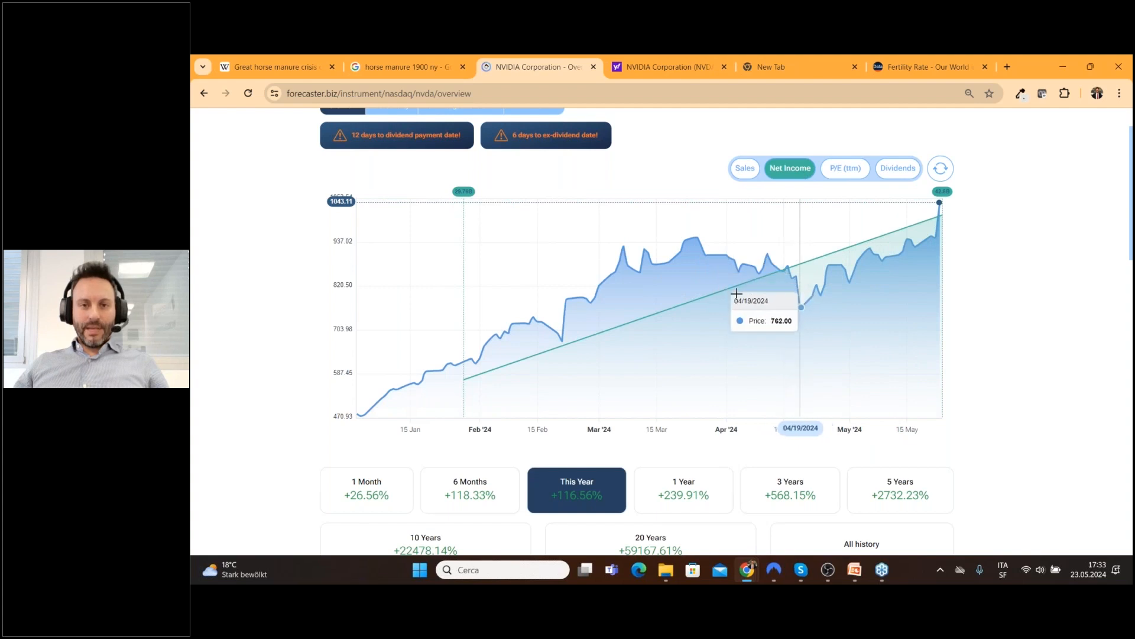
mouse_move(951, 236)
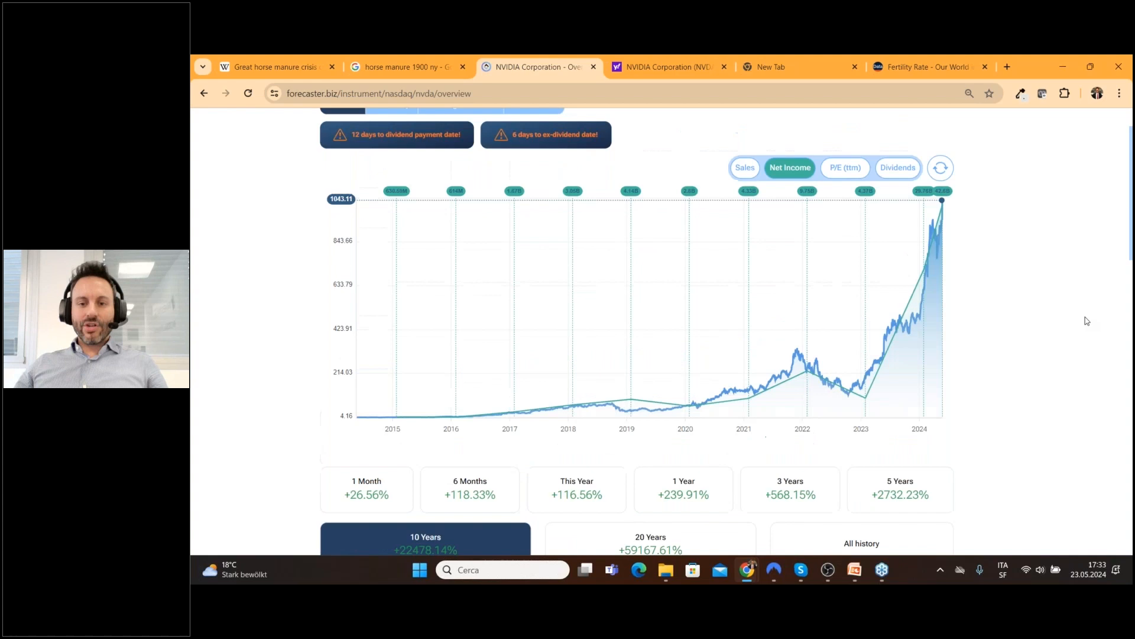
mouse_move(795, 357)
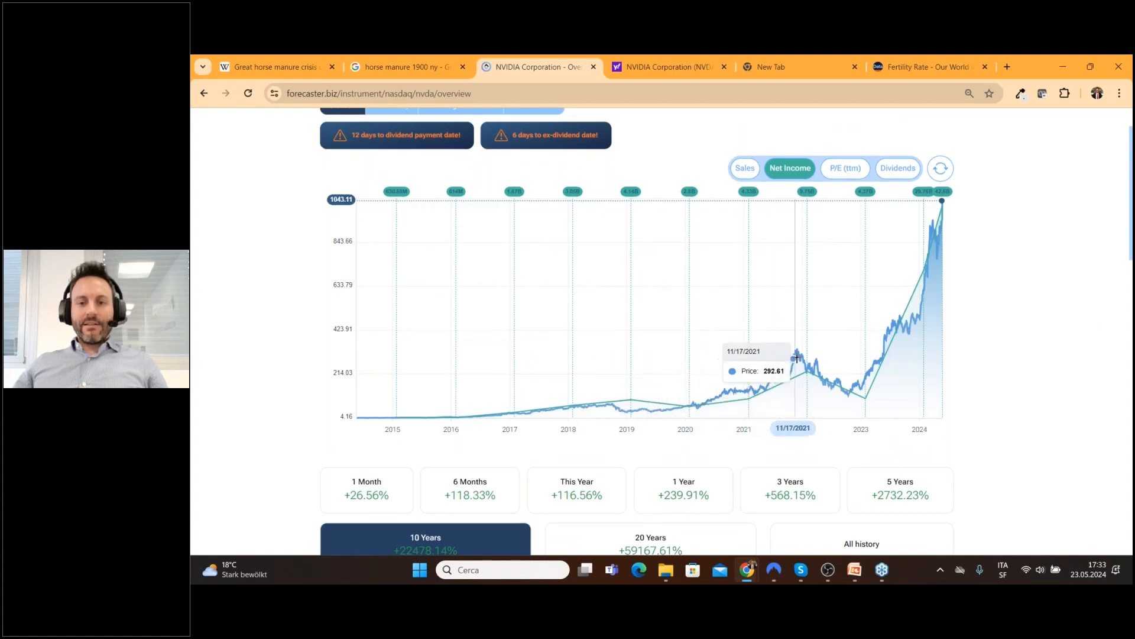
mouse_move(941, 236)
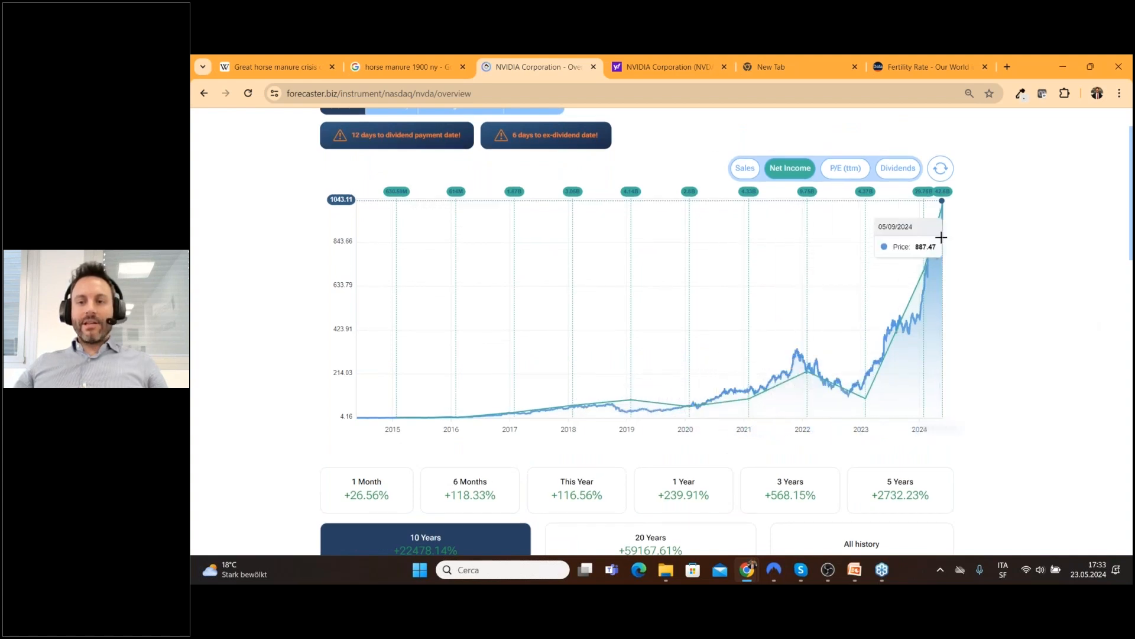
mouse_move(639, 417)
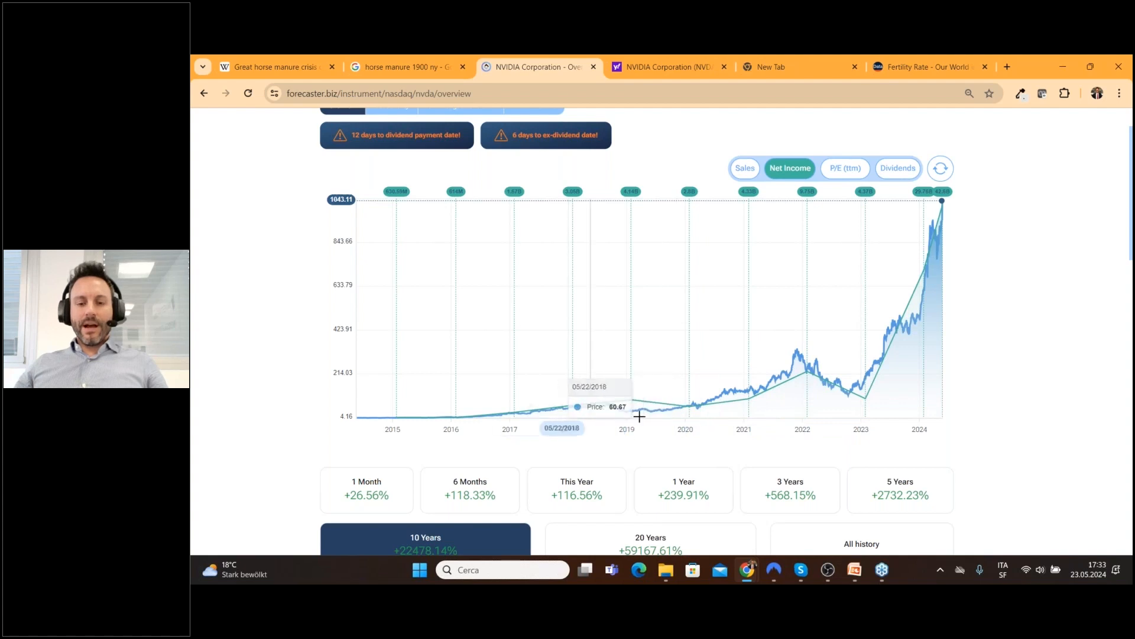
mouse_move(1033, 286)
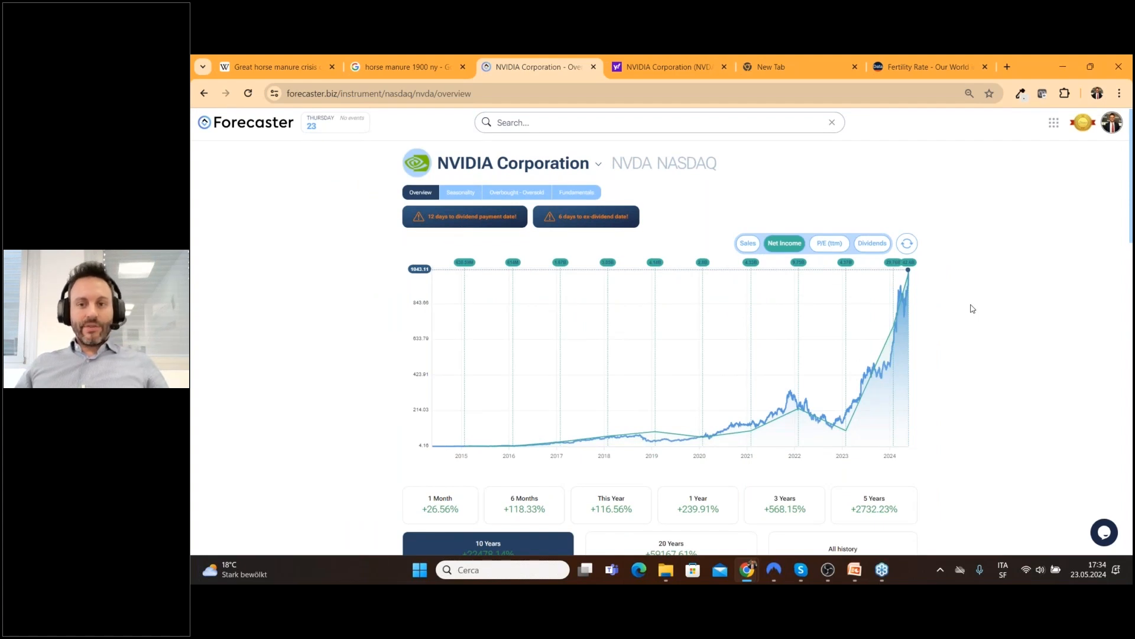
mouse_move(958, 297)
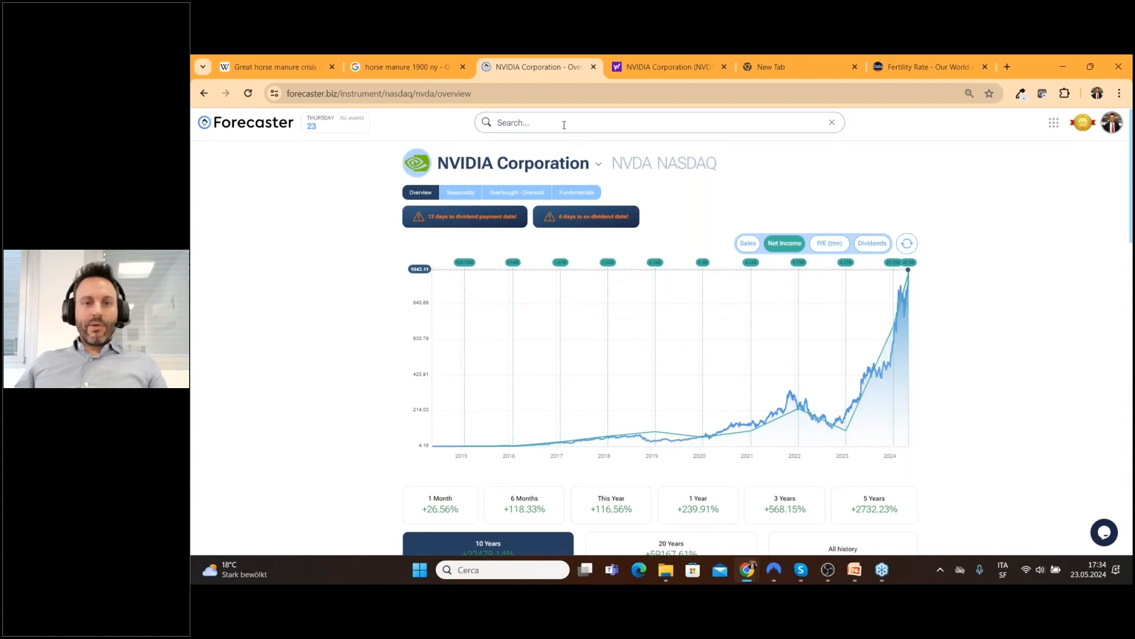
Step: Search 'tes', load the Tesla overview and glance at its fundamentals page
text(tesla)
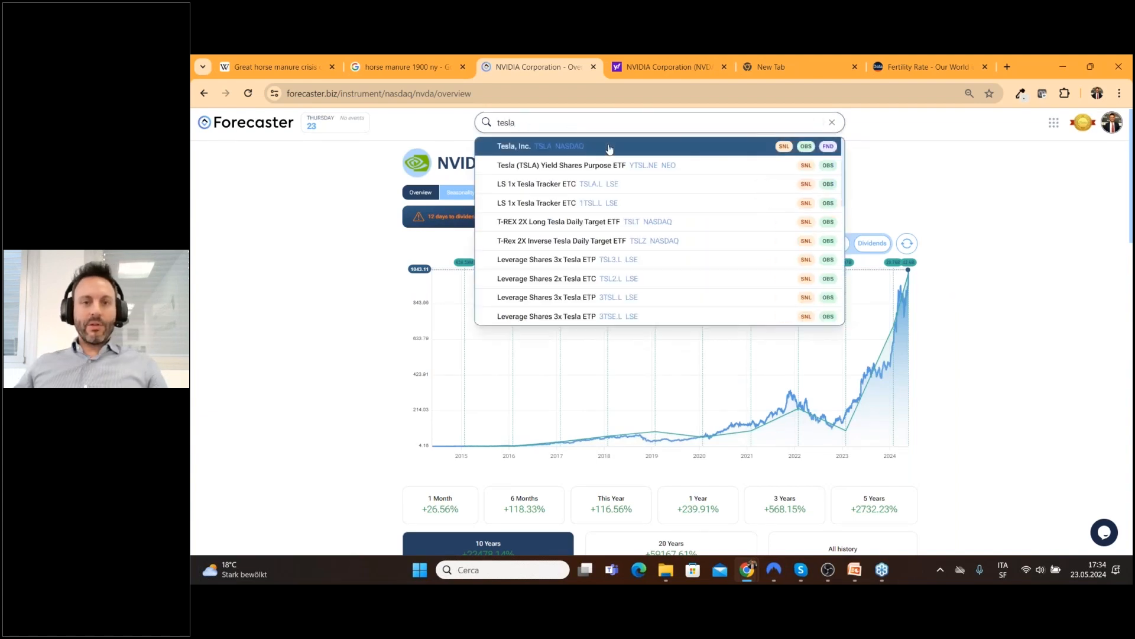
click(537, 146)
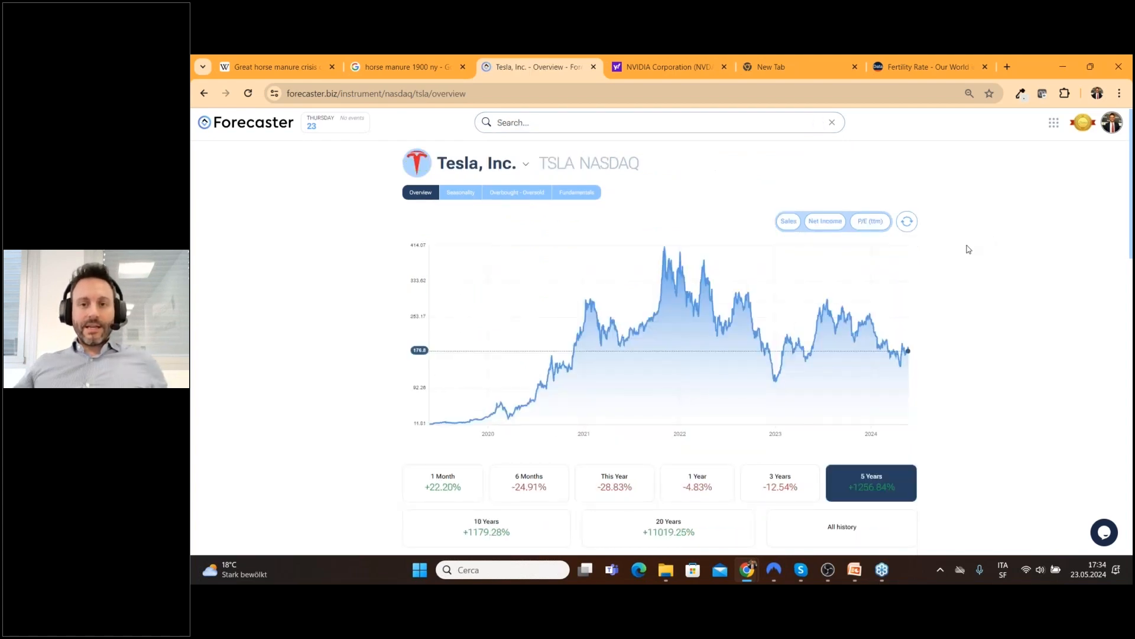
click(576, 191)
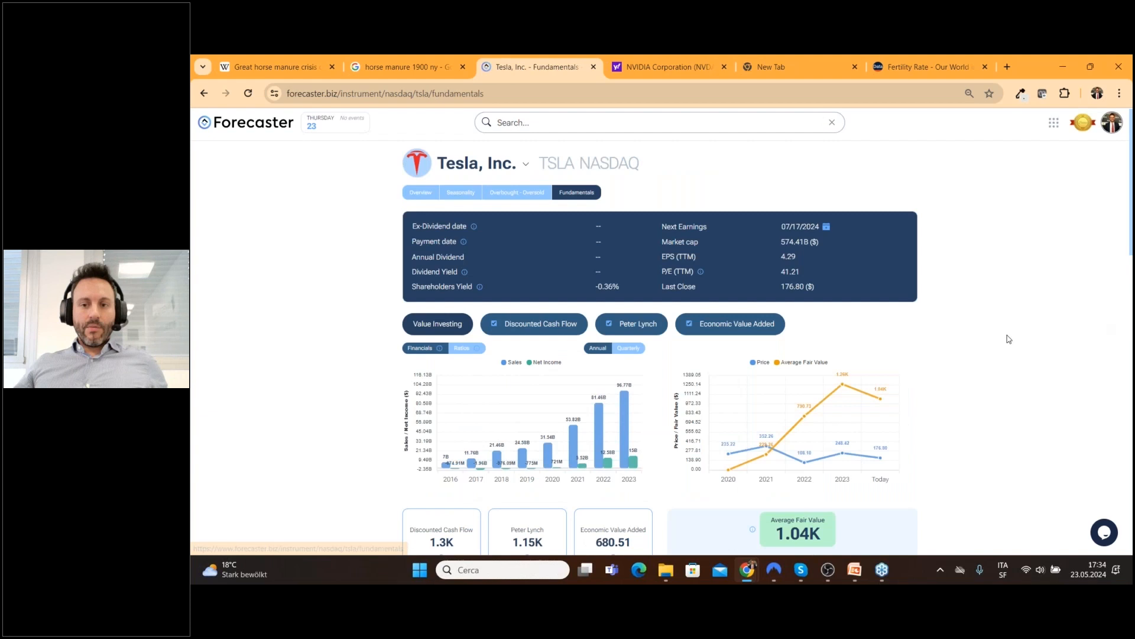
scroll(down, 3)
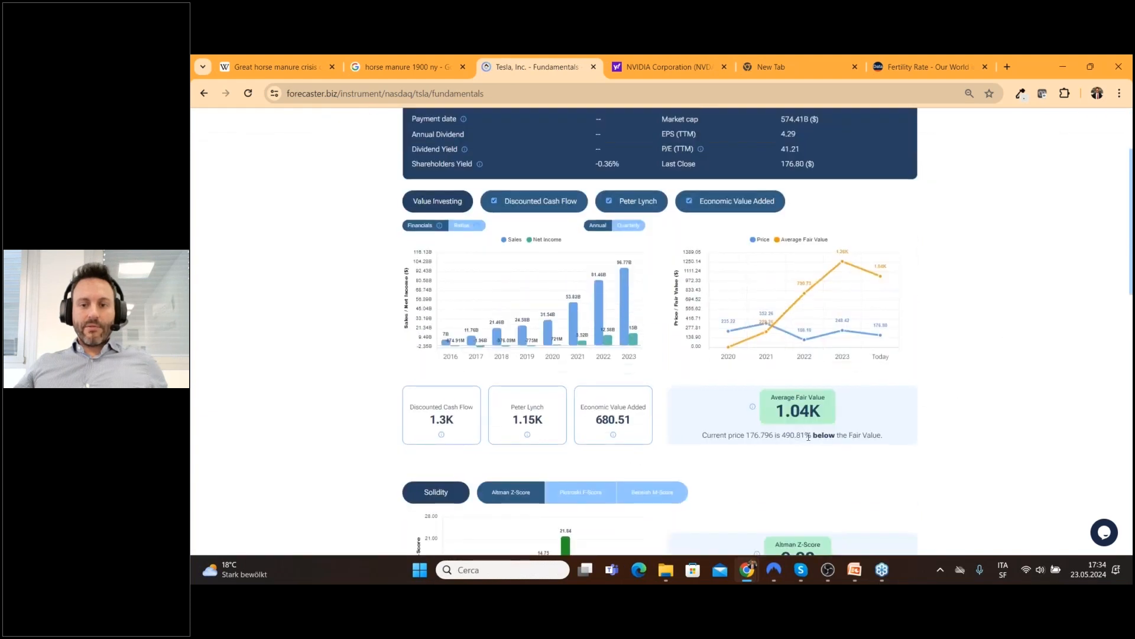
mouse_move(1012, 405)
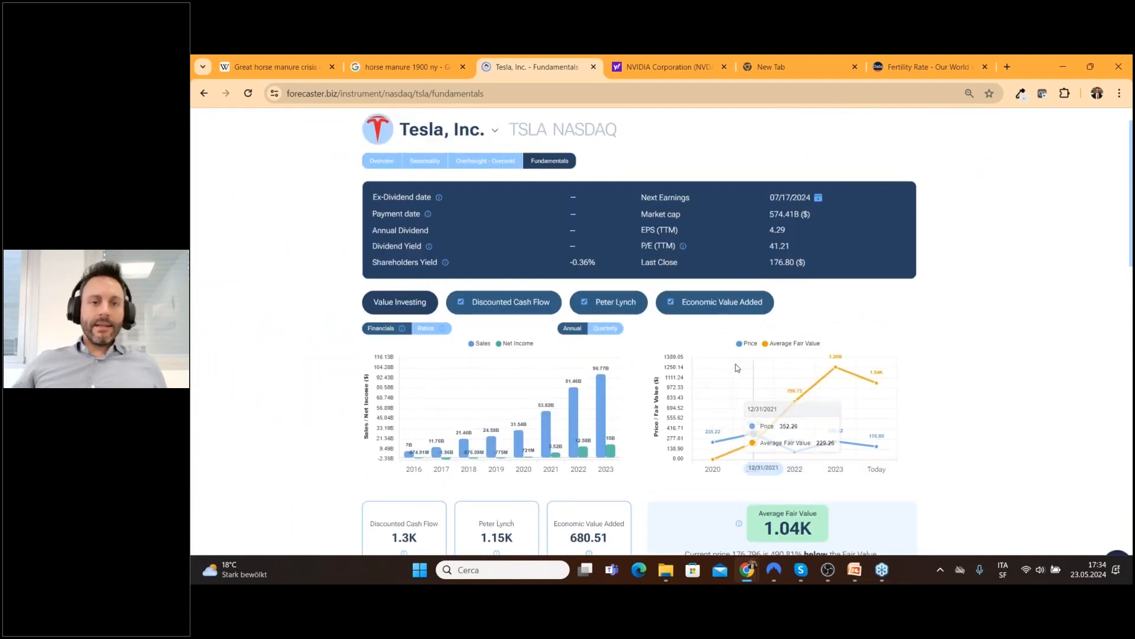
click(381, 160)
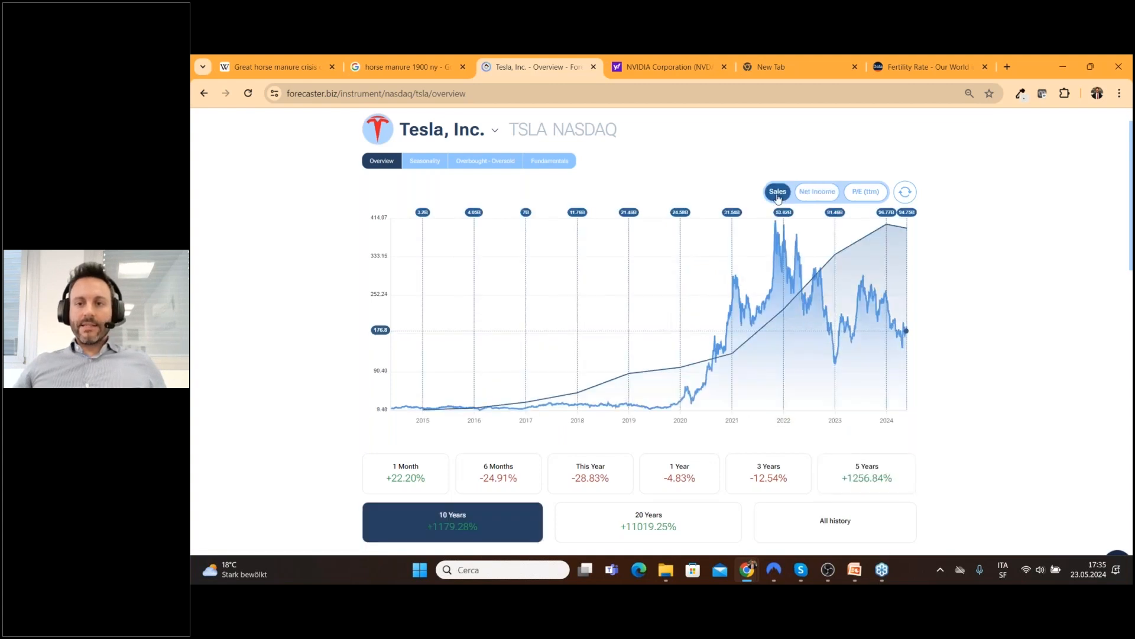
Step: Compare Net Income and Sales overlays on Tesla's chart, then view its fundamentals with sales, net income and fair value
click(817, 191)
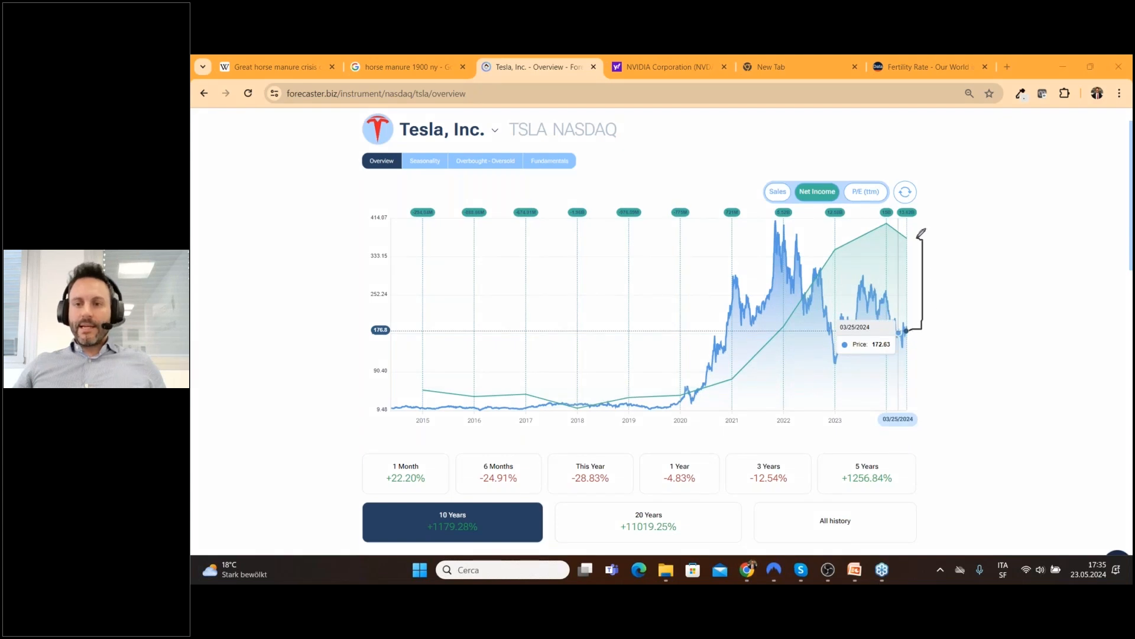
mouse_move(915, 231)
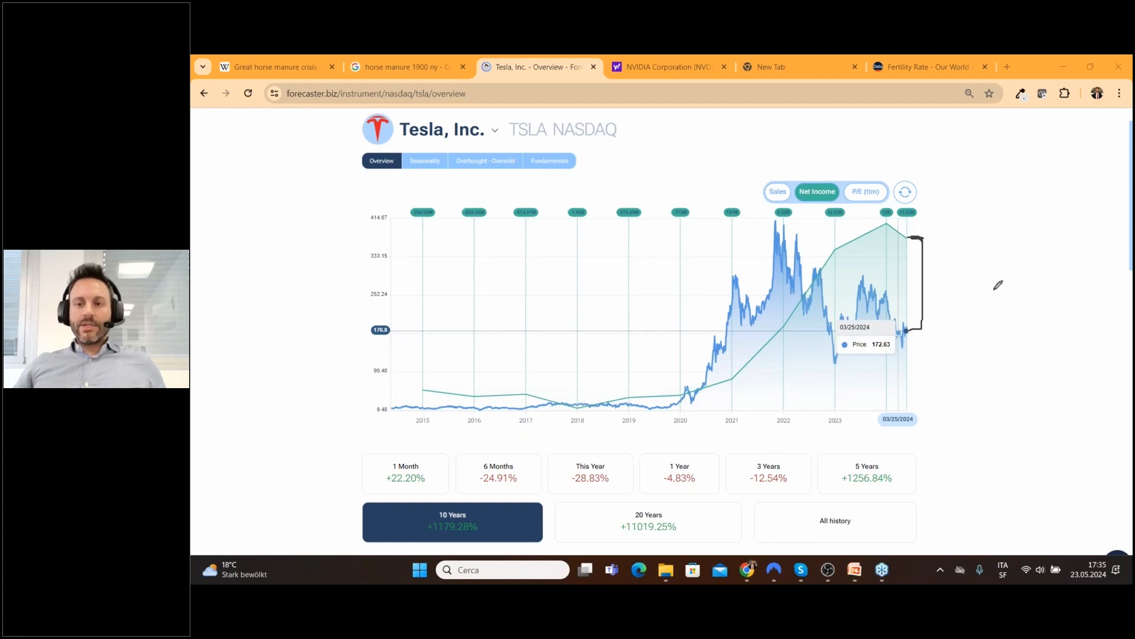
mouse_move(1027, 298)
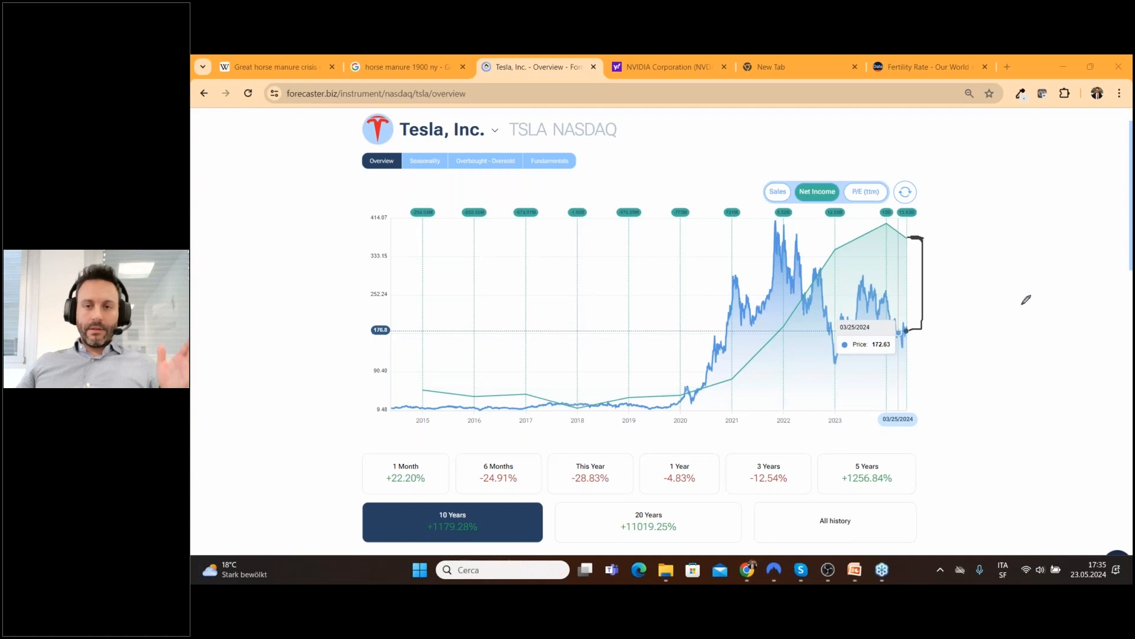
mouse_move(944, 259)
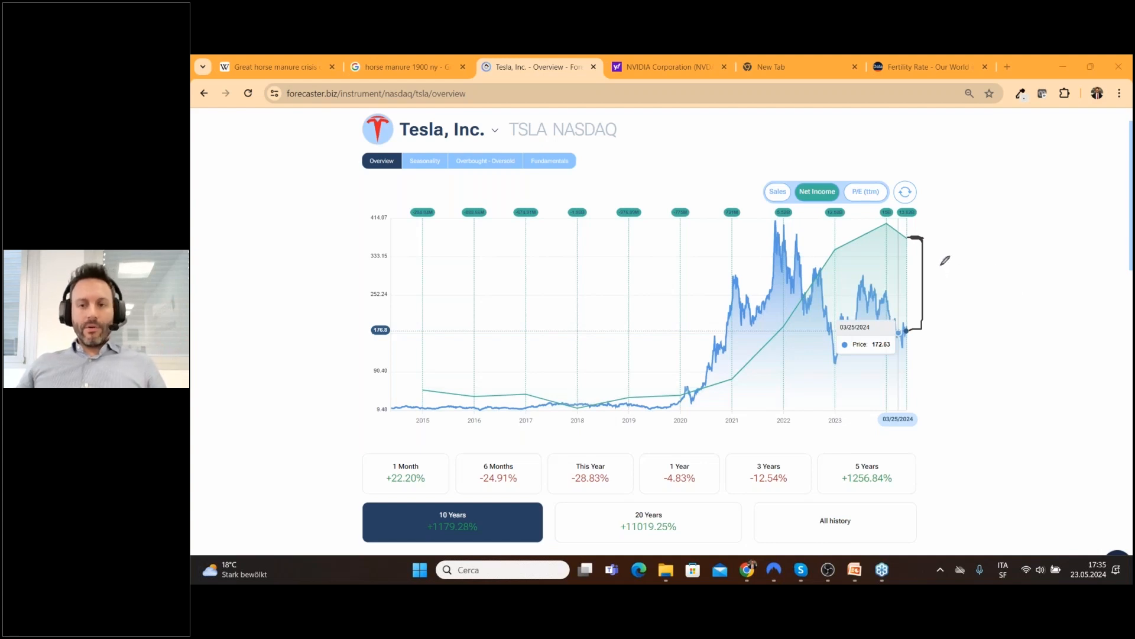
mouse_move(1006, 246)
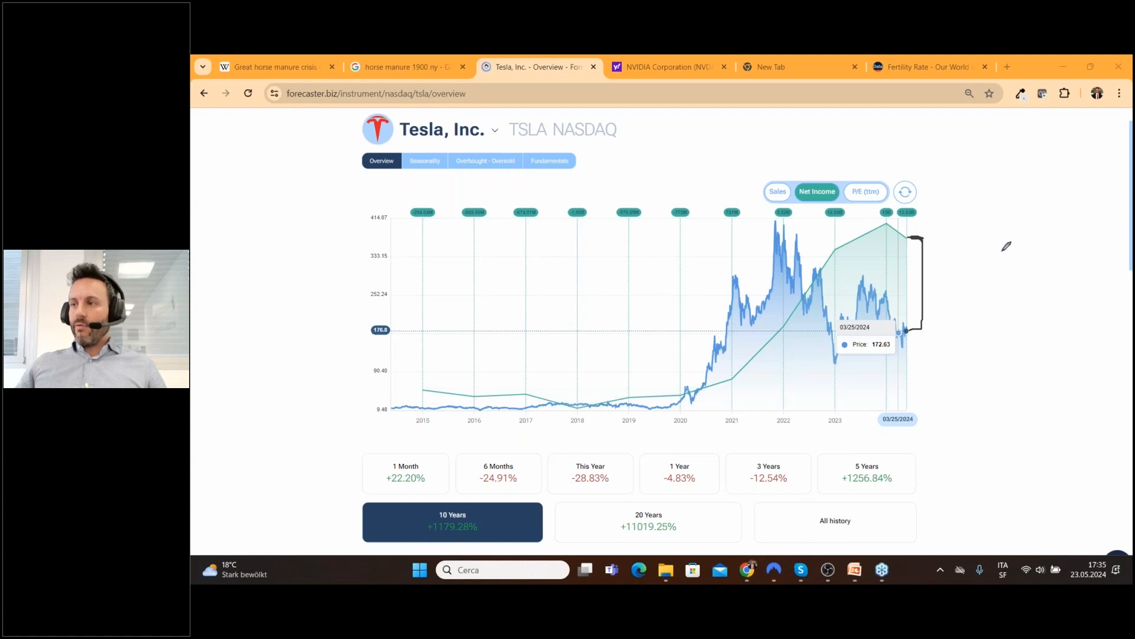
click(779, 191)
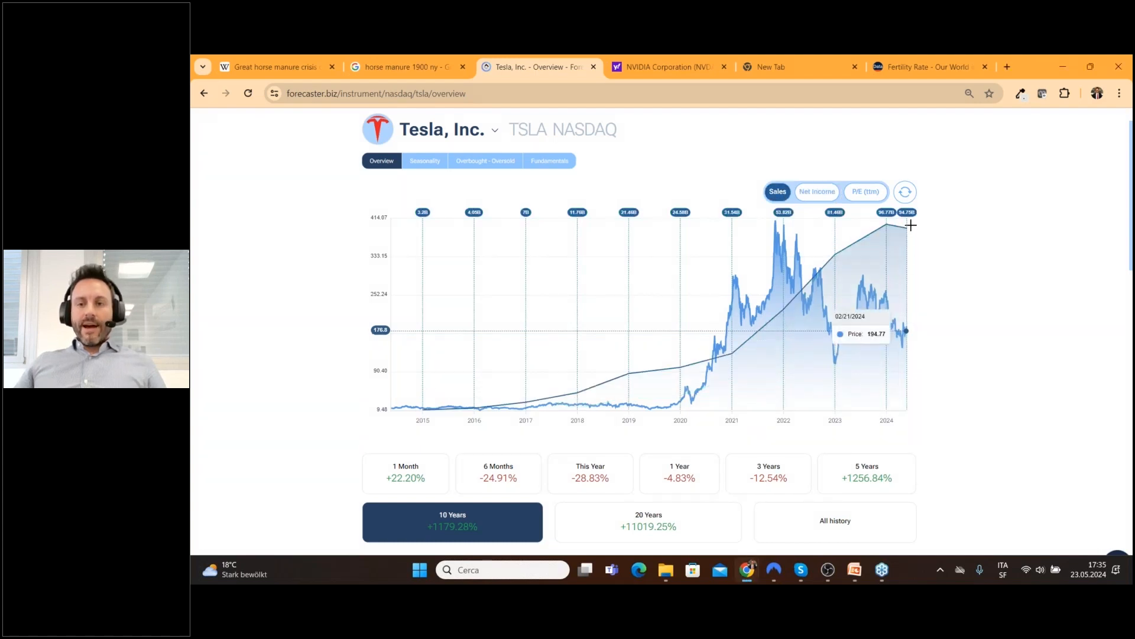
mouse_move(903, 232)
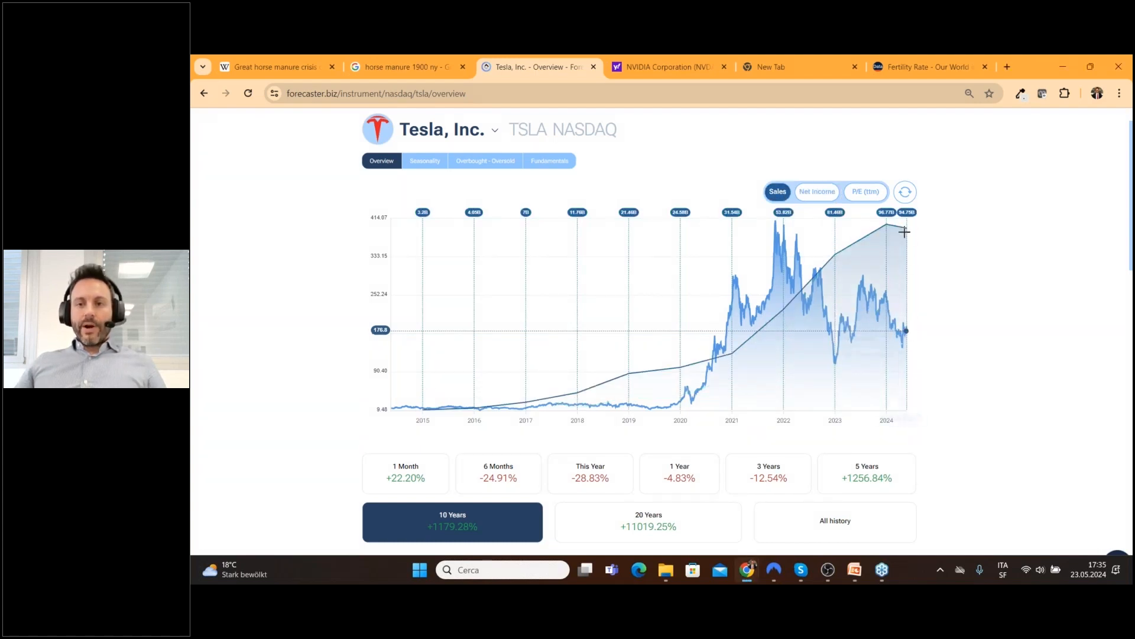
mouse_move(942, 299)
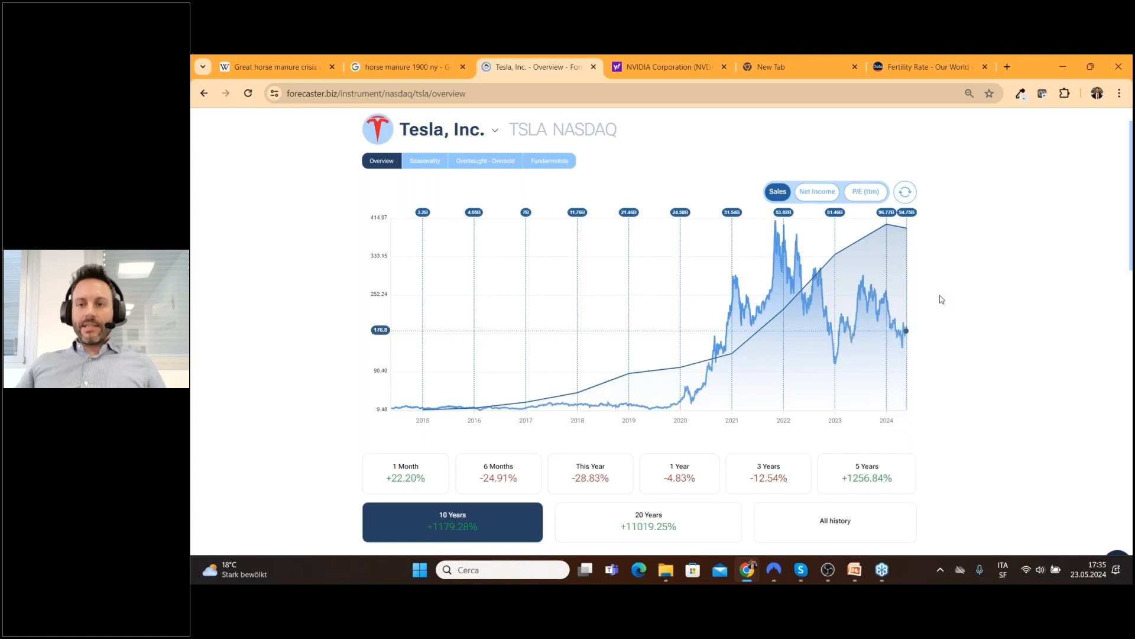
click(548, 161)
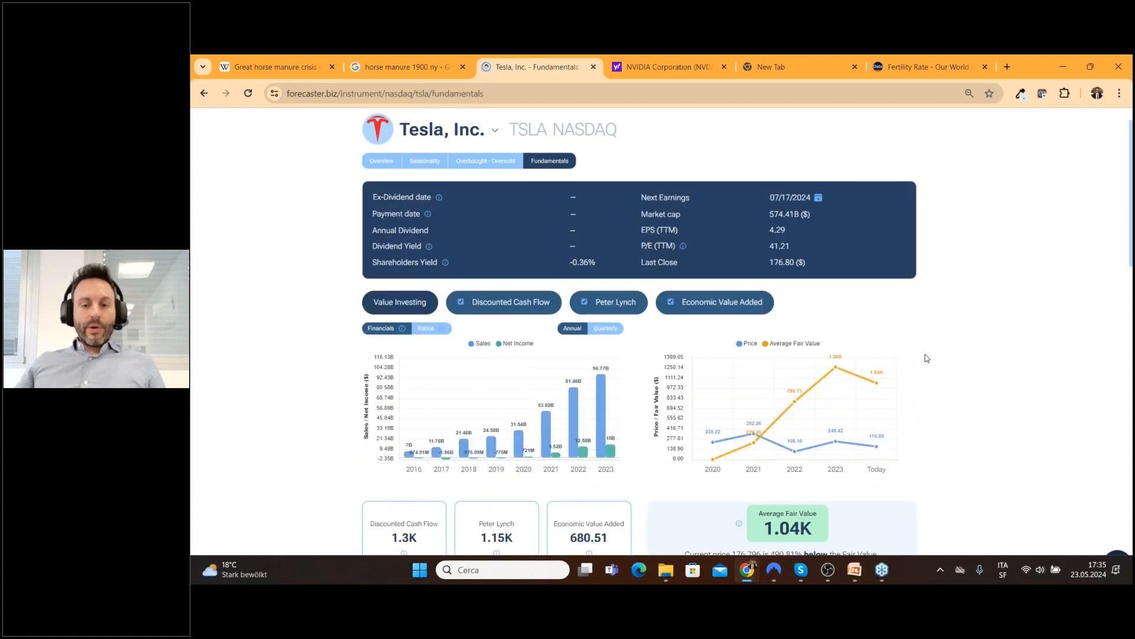
scroll(down, 3)
text(starbu)
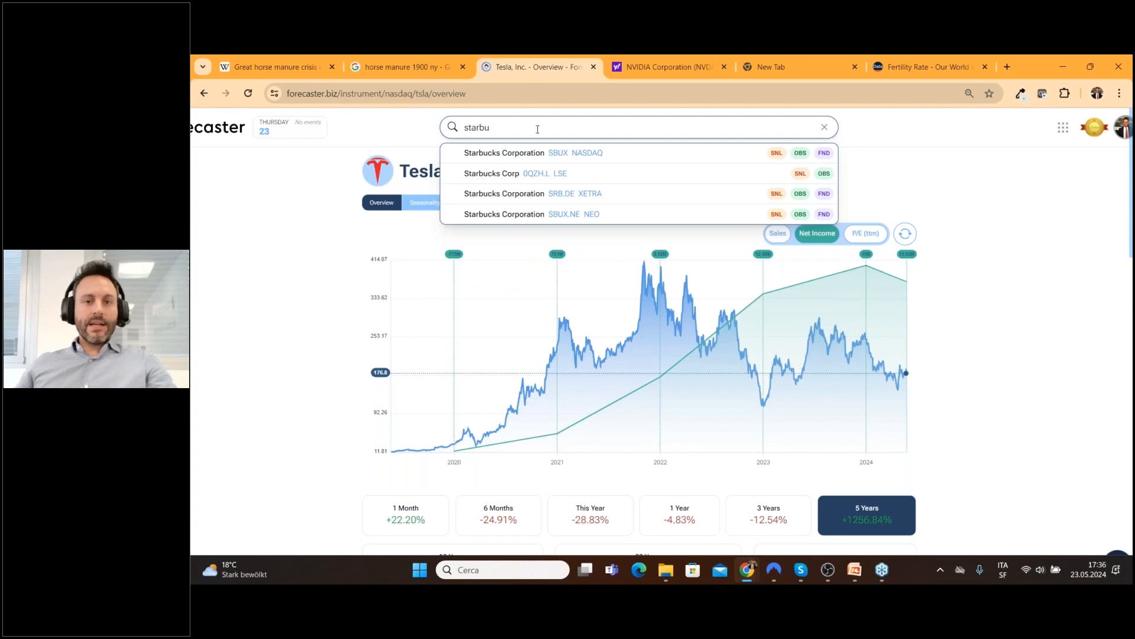
Step: Load Starbucks Corporation (SBUX, NASDAQ) and show ten years of price with dividends overlaid
click(504, 152)
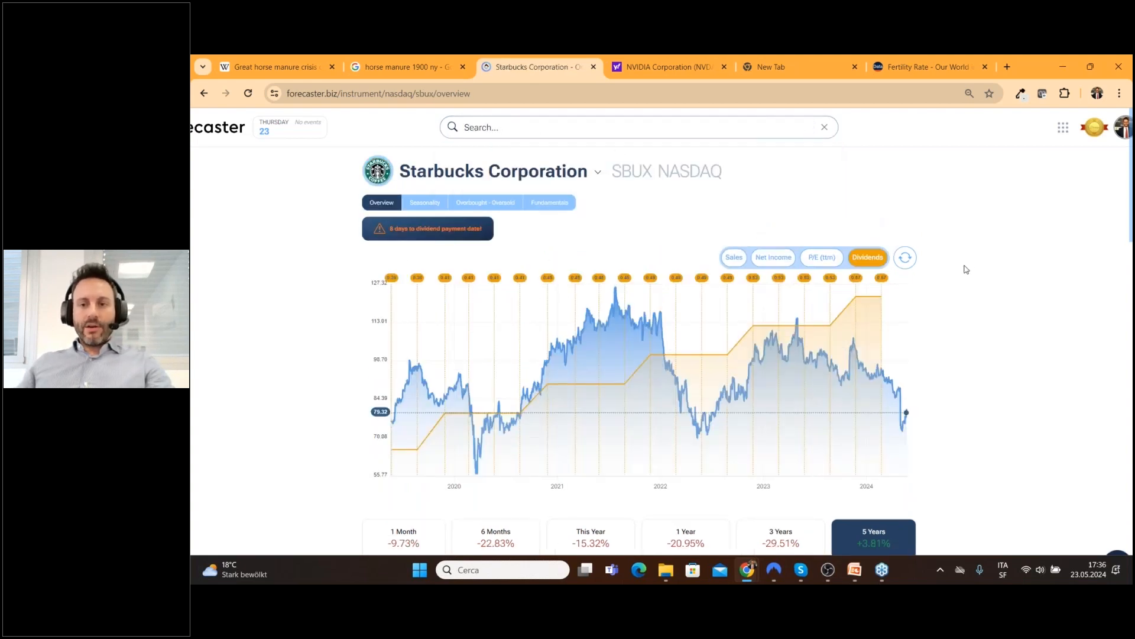
scroll(down, 3)
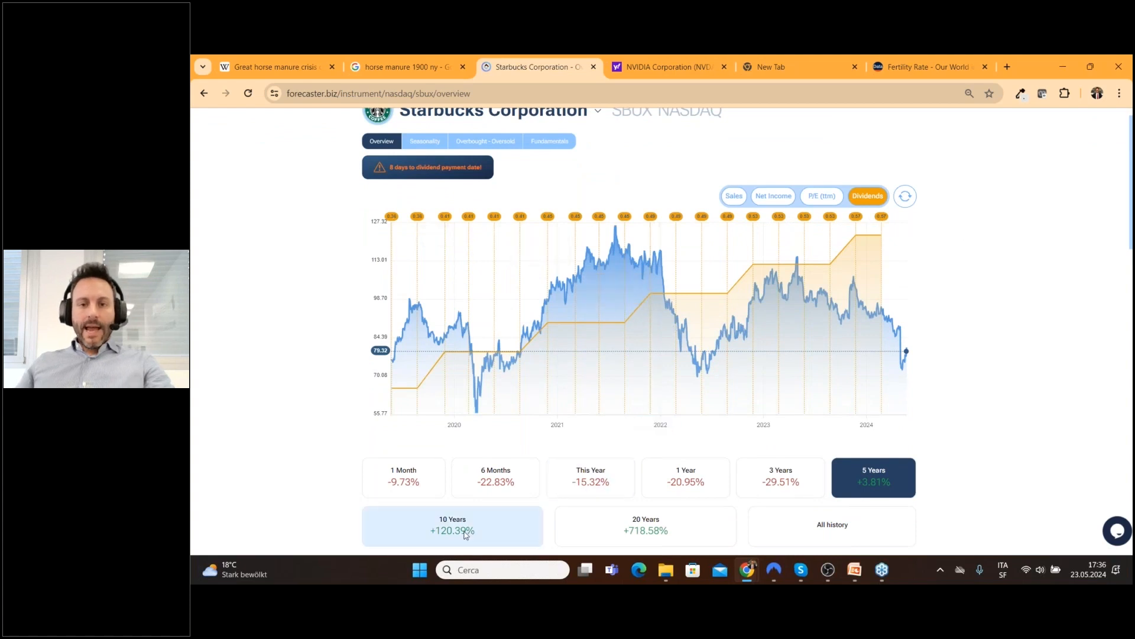
click(452, 525)
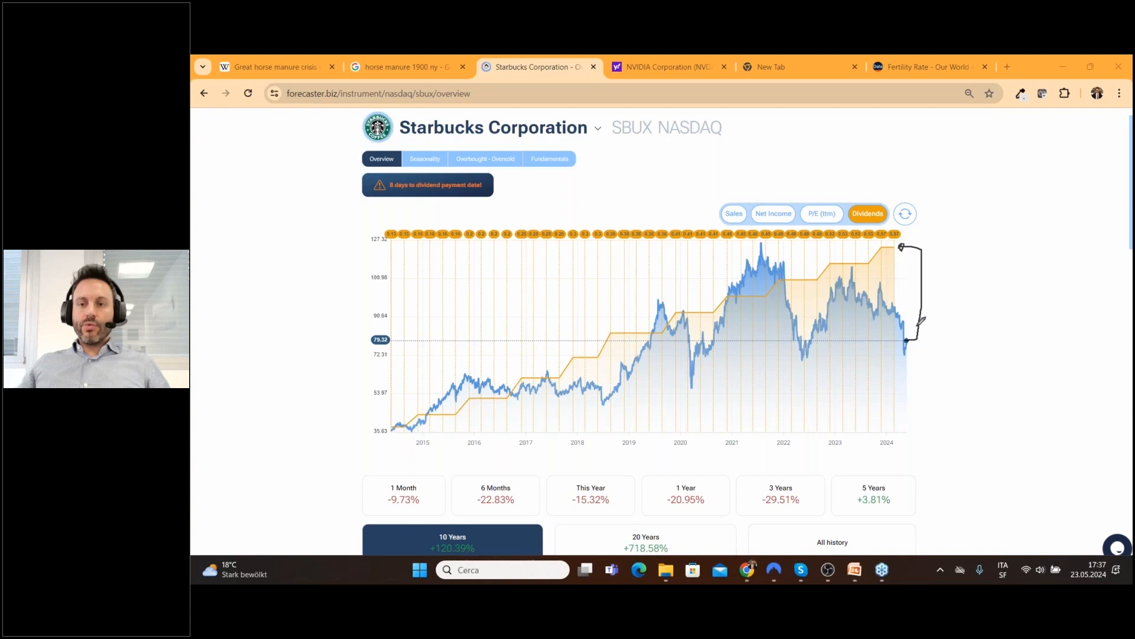
Step: Search 'micr' and load Microsoft Corporation (MSFT, NASDAQ)
text(micr)
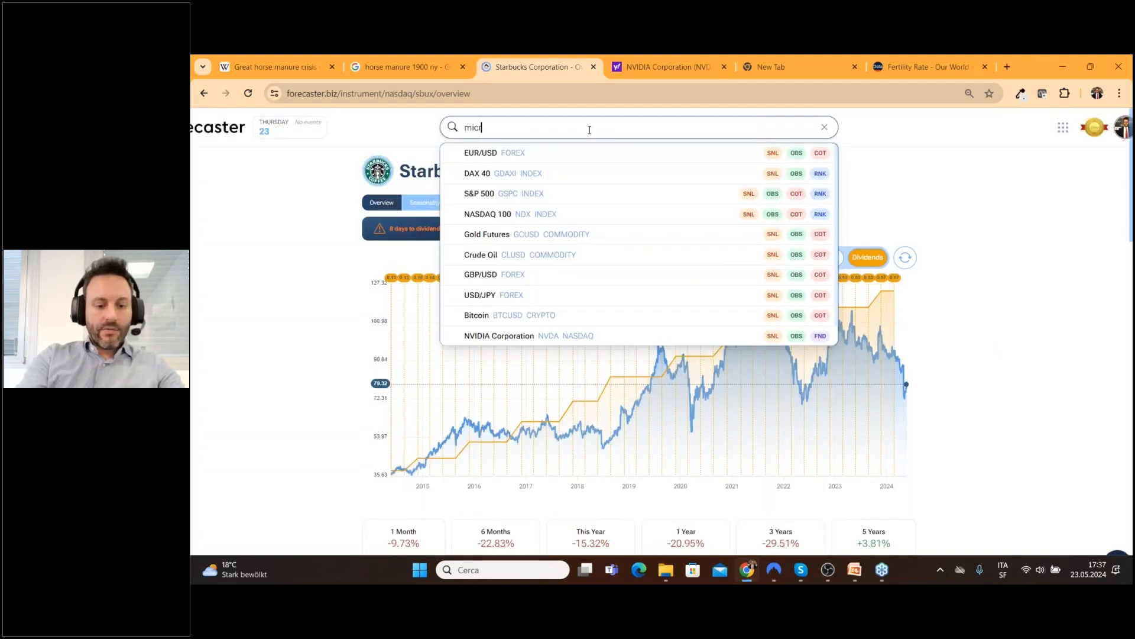
text(micr)
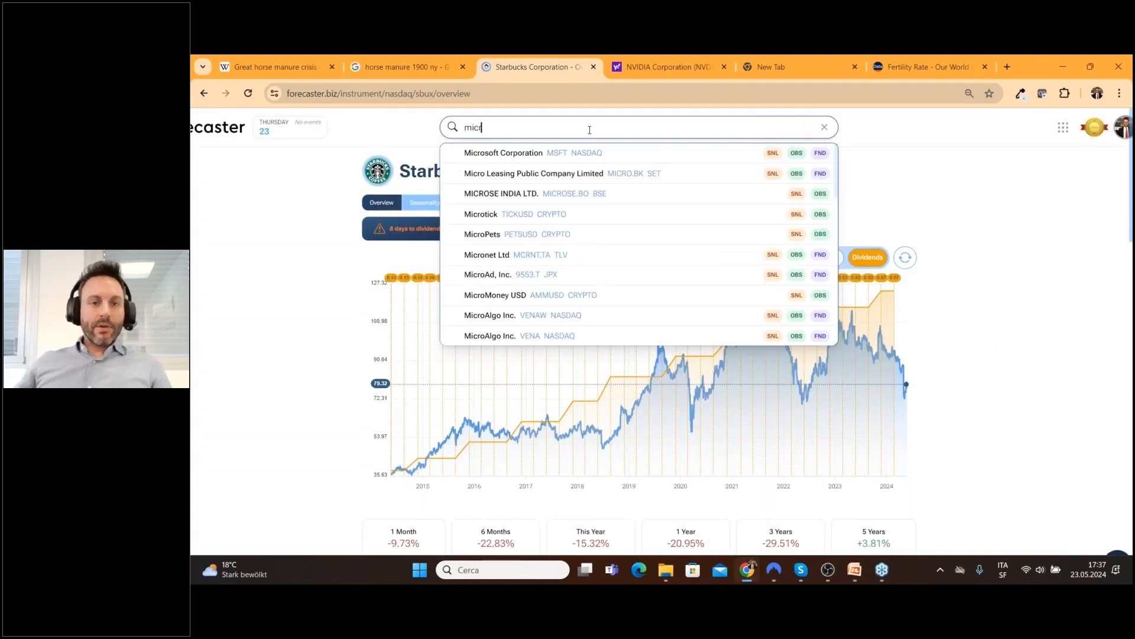
click(504, 153)
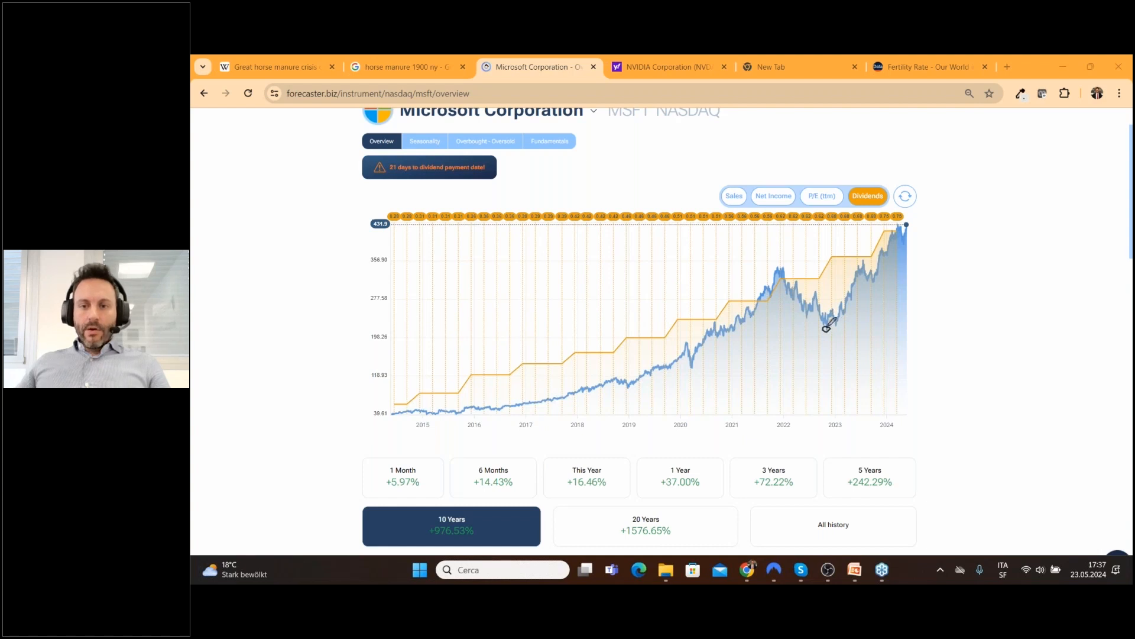
mouse_move(823, 343)
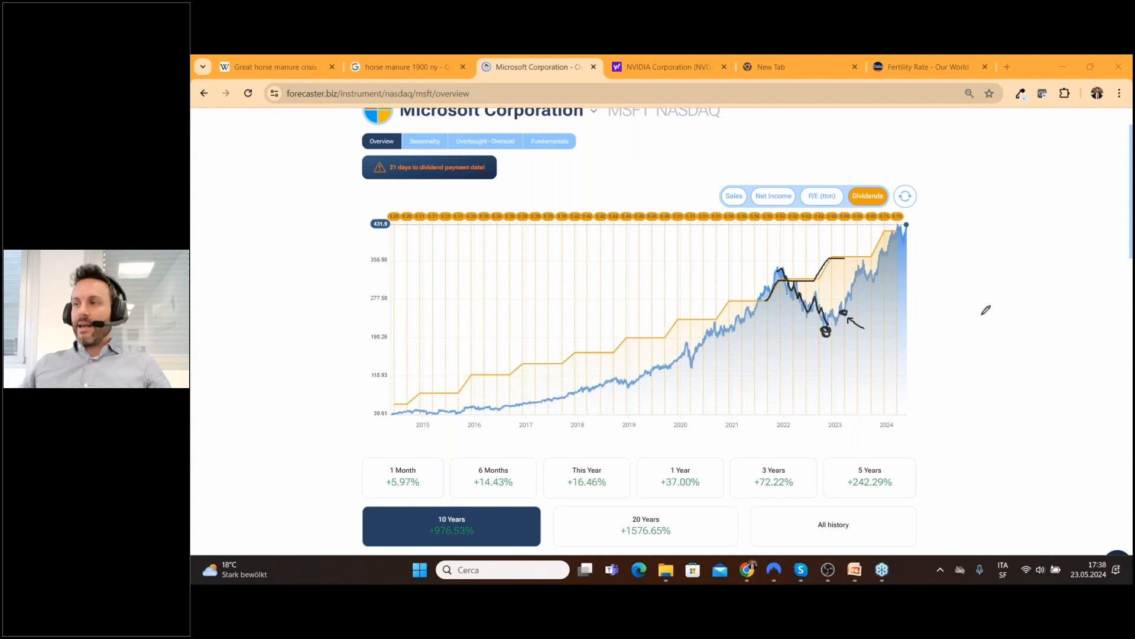
Step: Overlay Net Income on Microsoft's ten-year chart and annotate the latest value with '4QU → TTM'
click(773, 196)
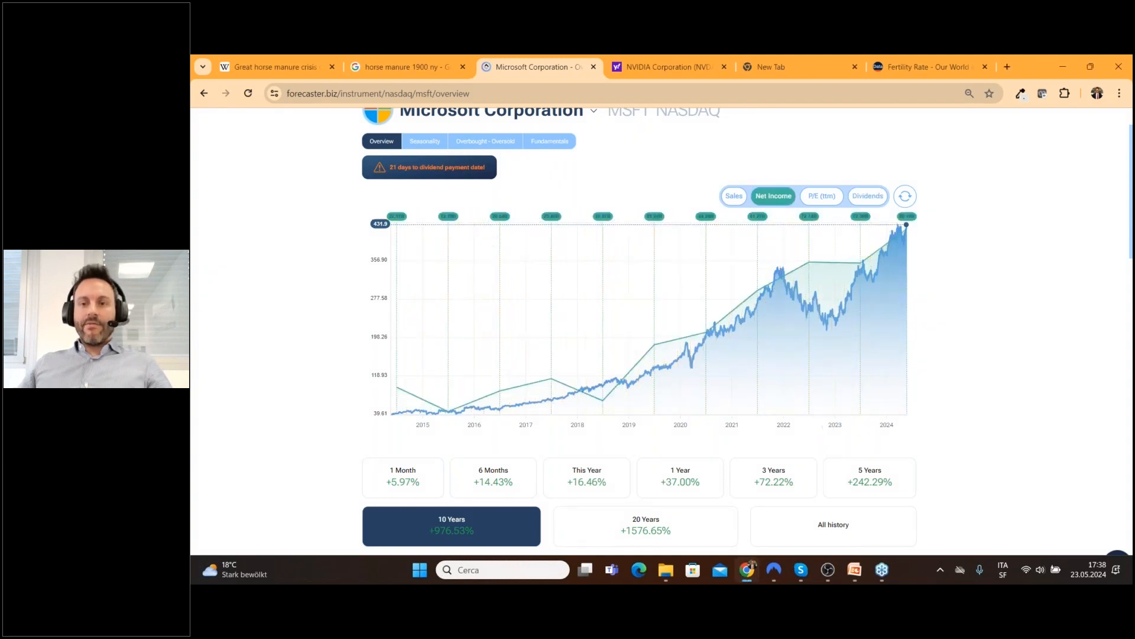
mouse_move(833, 319)
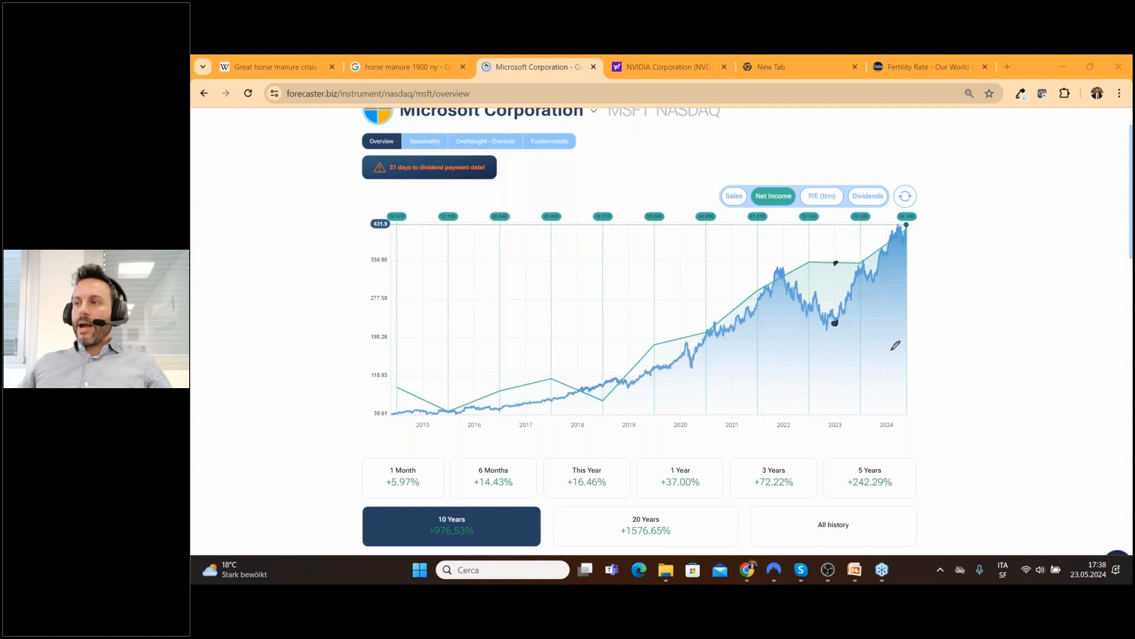
click(734, 196)
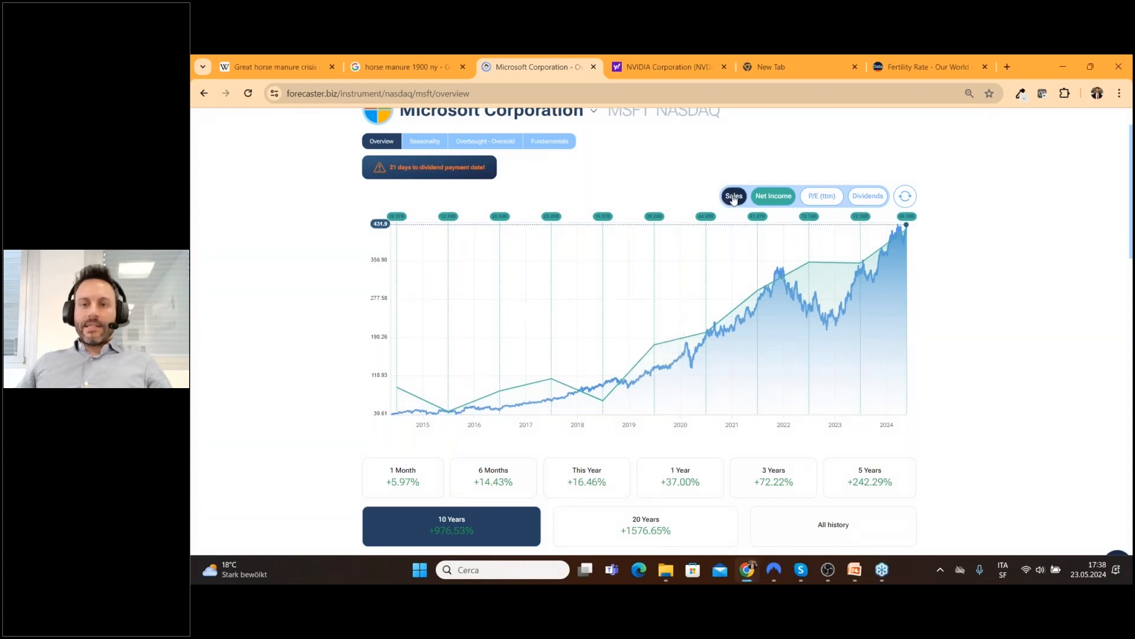
click(868, 196)
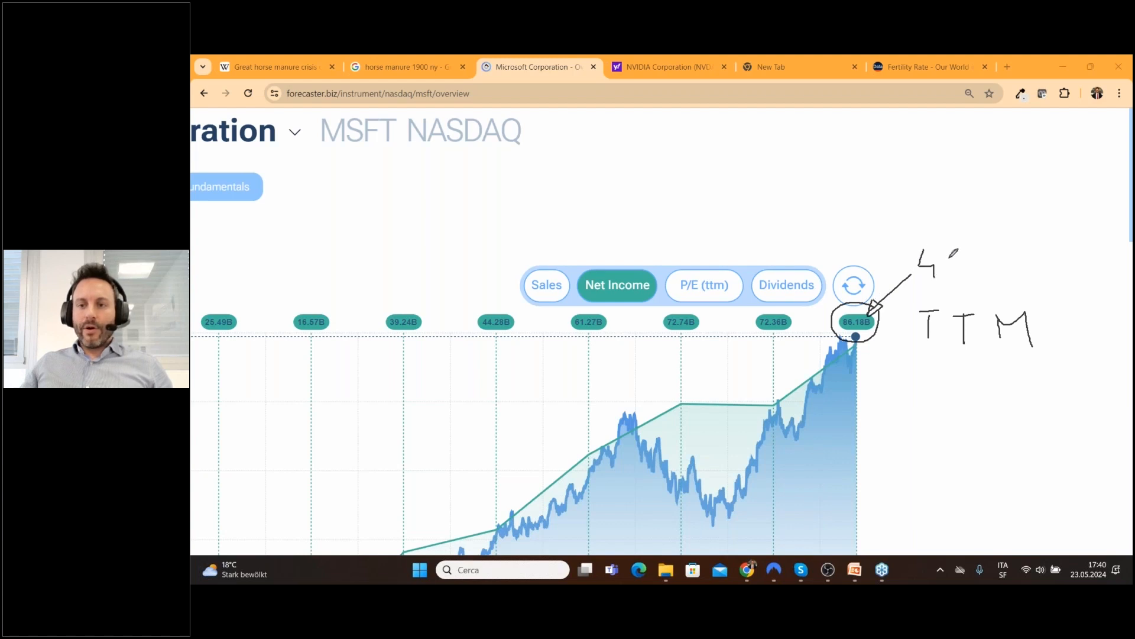
text(QU)
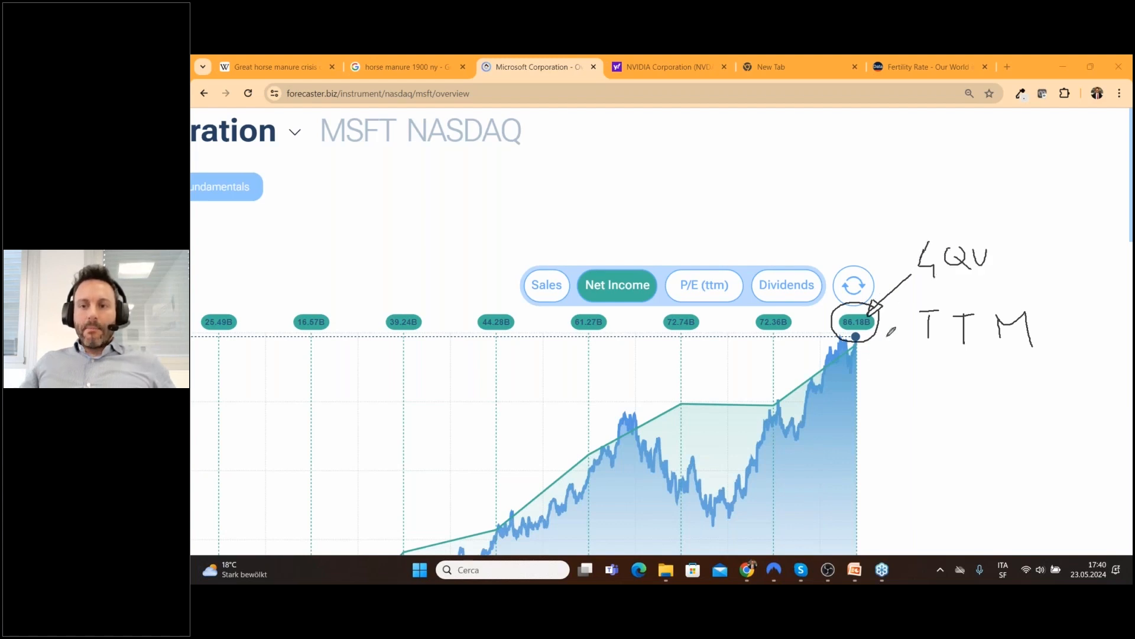